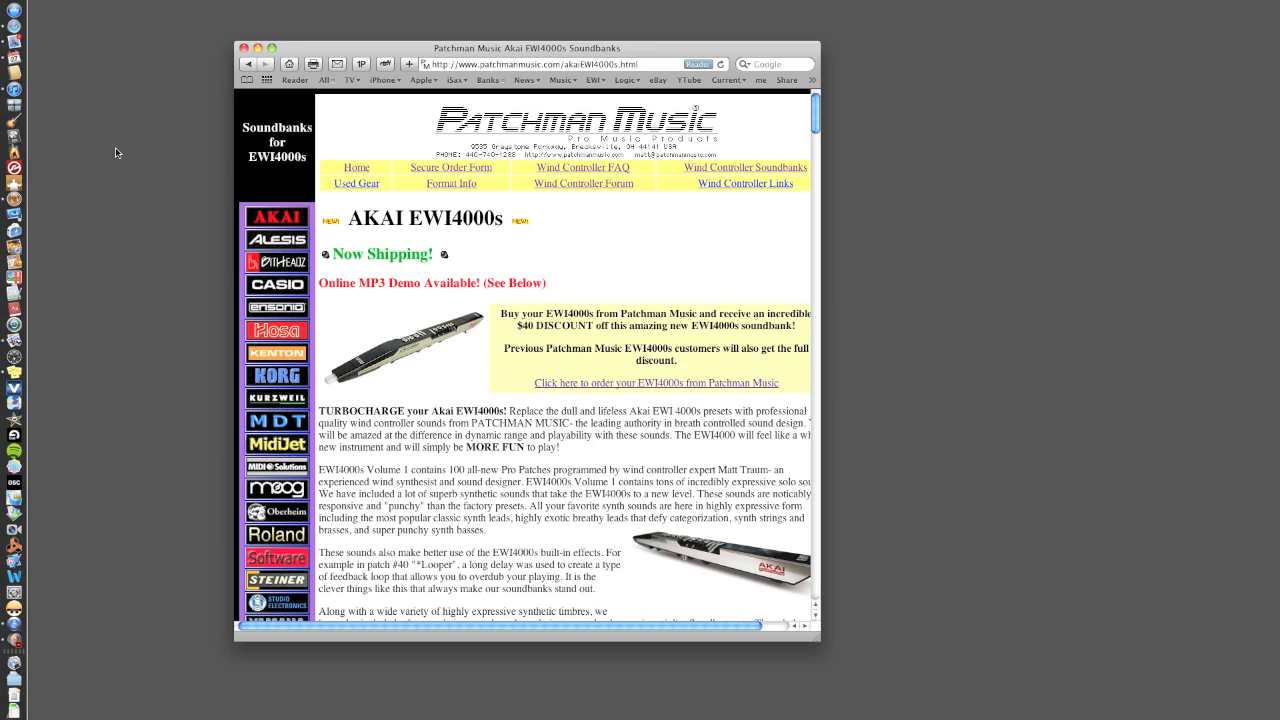
{"action": "mouse_move", "coordinate": [596, 202]}
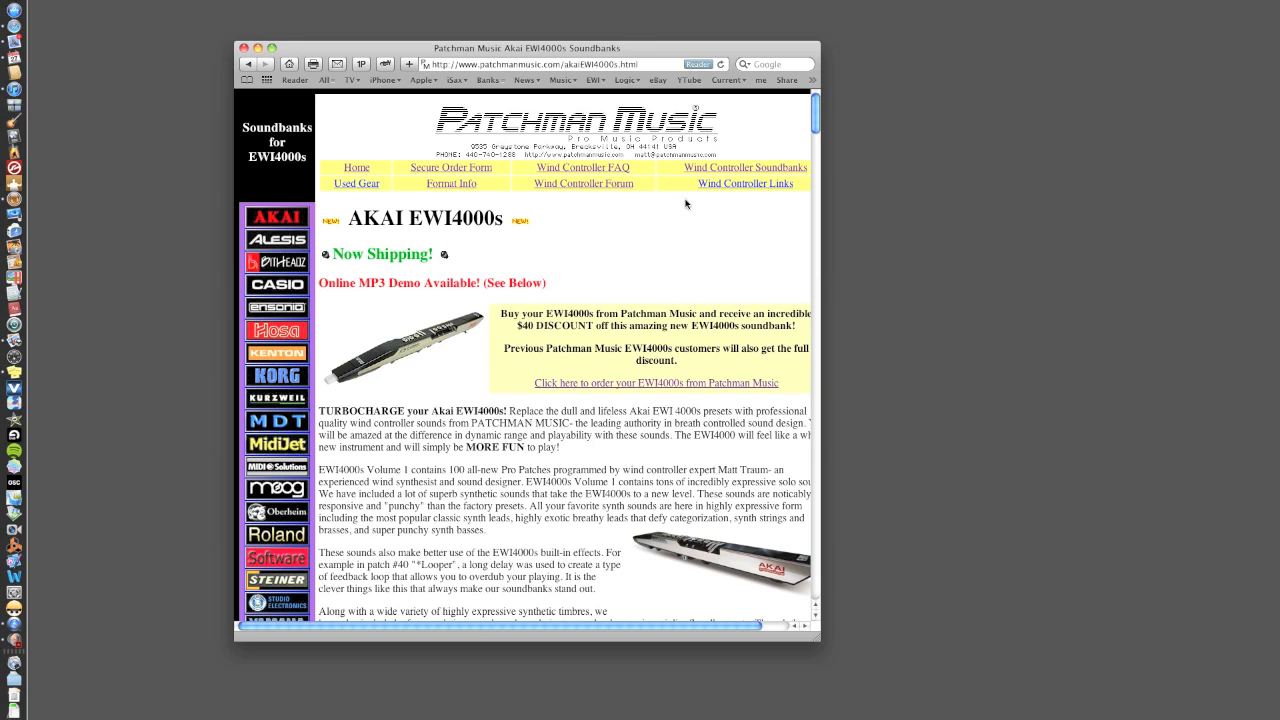
Step: Scroll the Patchman EWI4000s soundbank page down to the Volume 1 Patches list
{"action": "scroll", "scroll_direction": "down", "scroll_amount": 3}
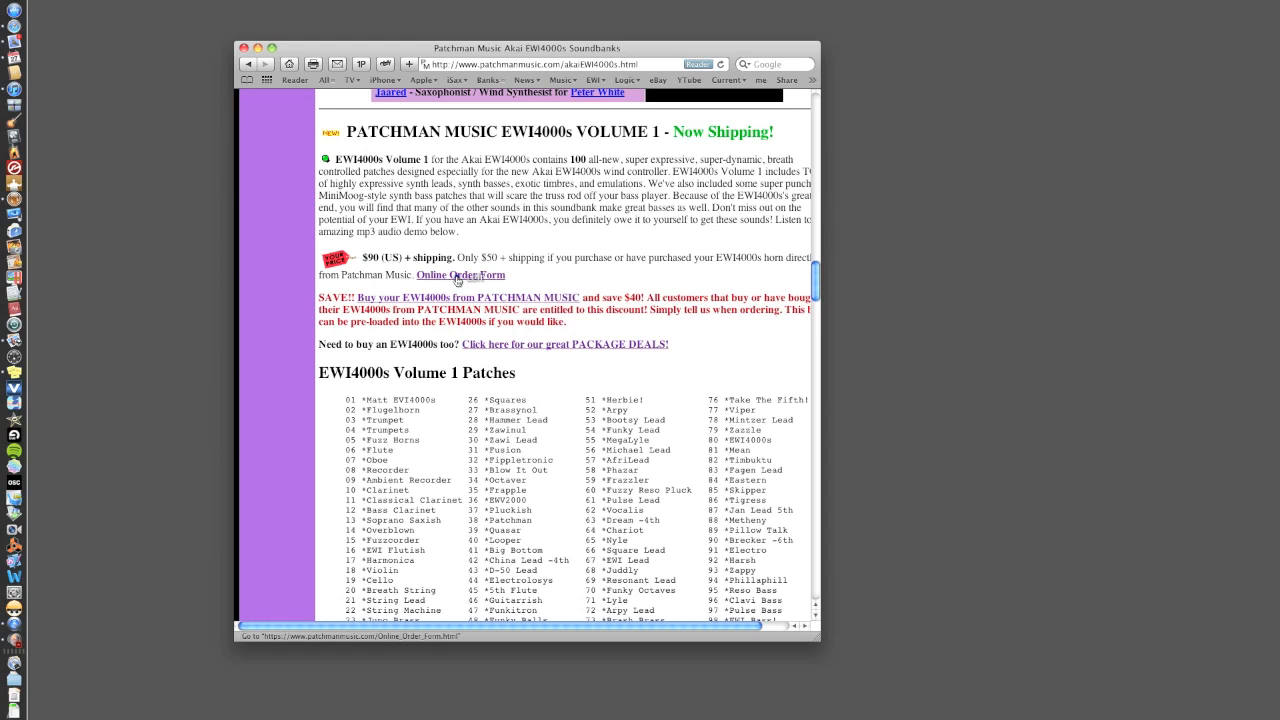
{"action": "left_click", "coordinate": [460, 276]}
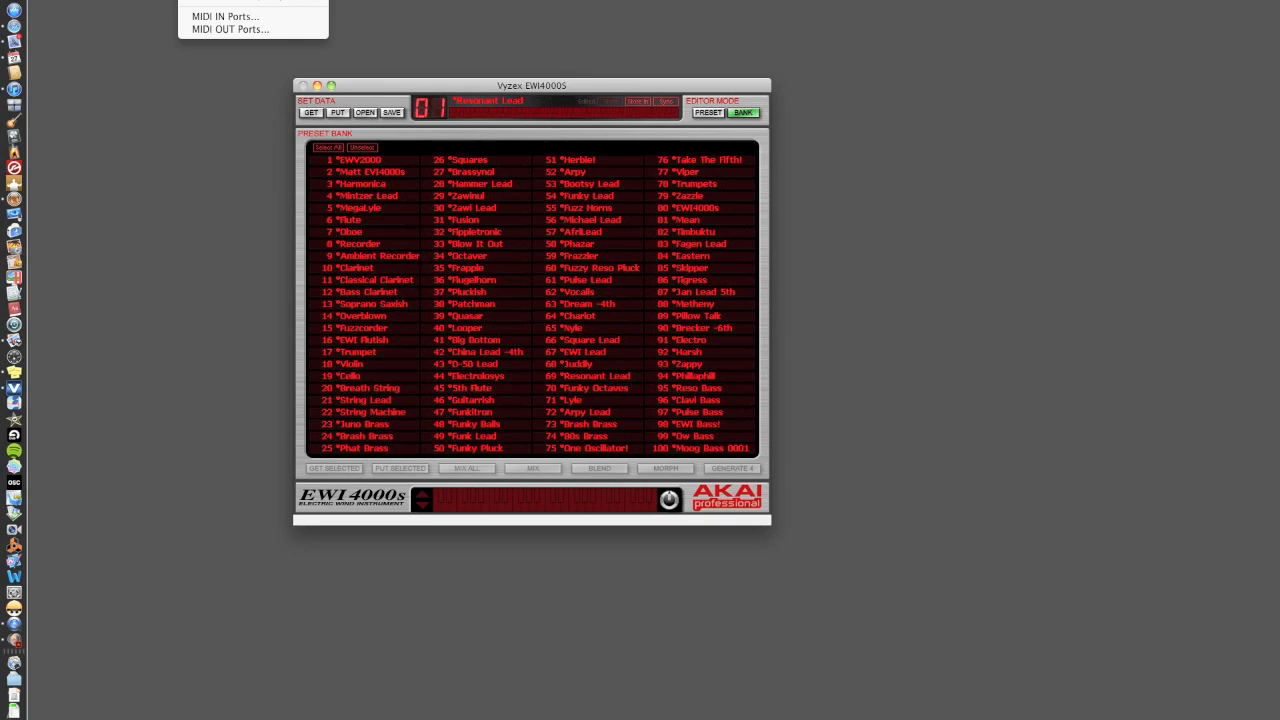
Step: Choose a MIDI input port from the menu and return to the Preset Bank view
{"action": "left_click", "coordinate": [224, 16]}
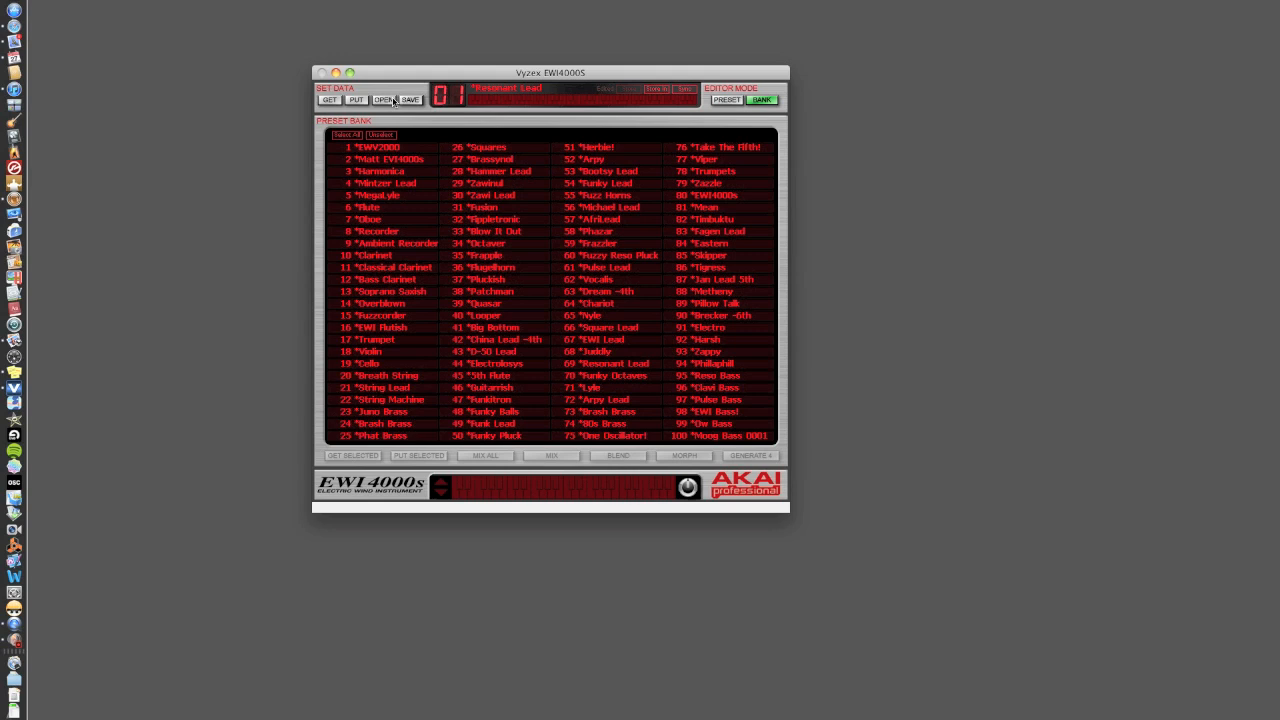
{"action": "left_click", "coordinate": [408, 100]}
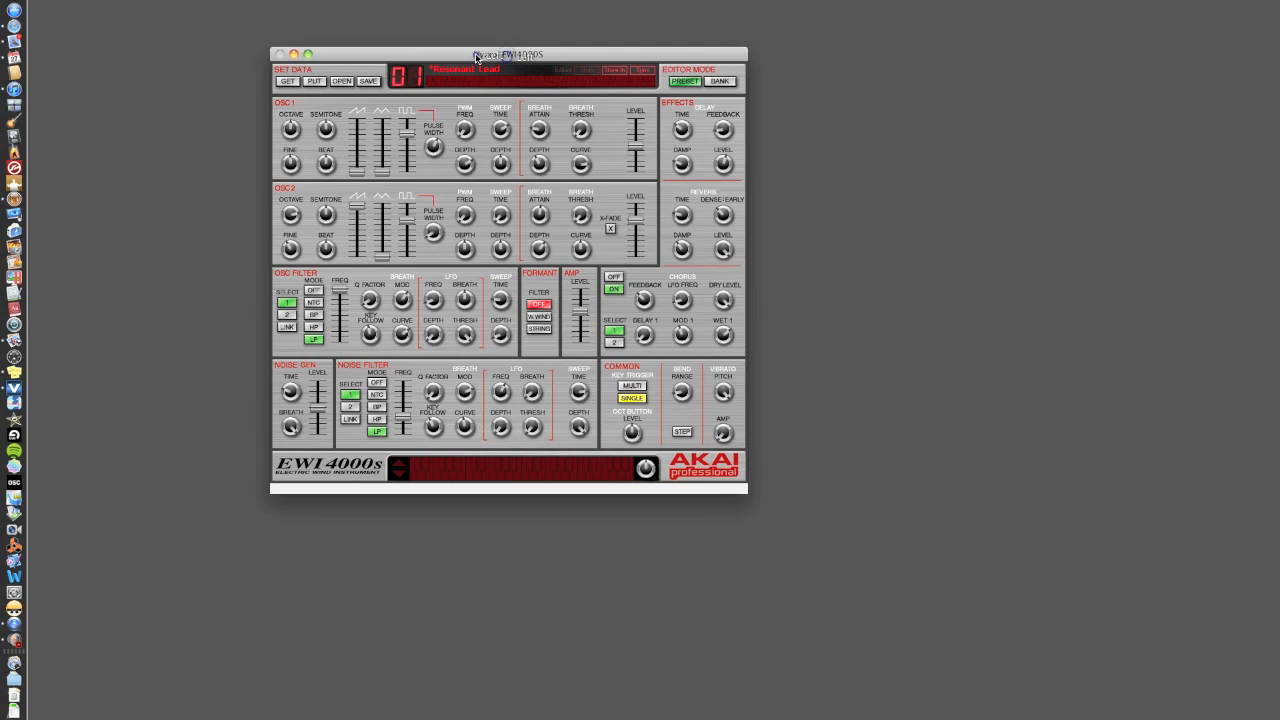
Step: Toggle the editor into the patch edit view and back to the preset patch list
{"action": "left_click", "coordinate": [720, 80]}
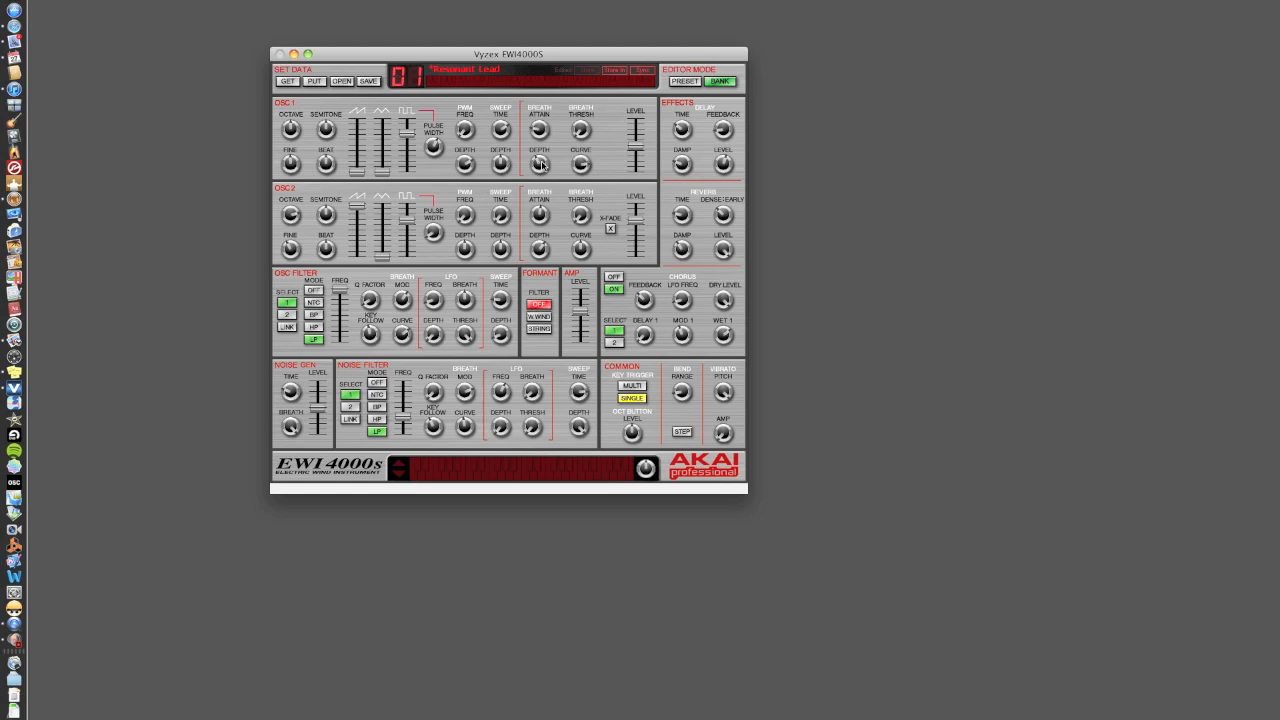
{"action": "left_click", "coordinate": [720, 80]}
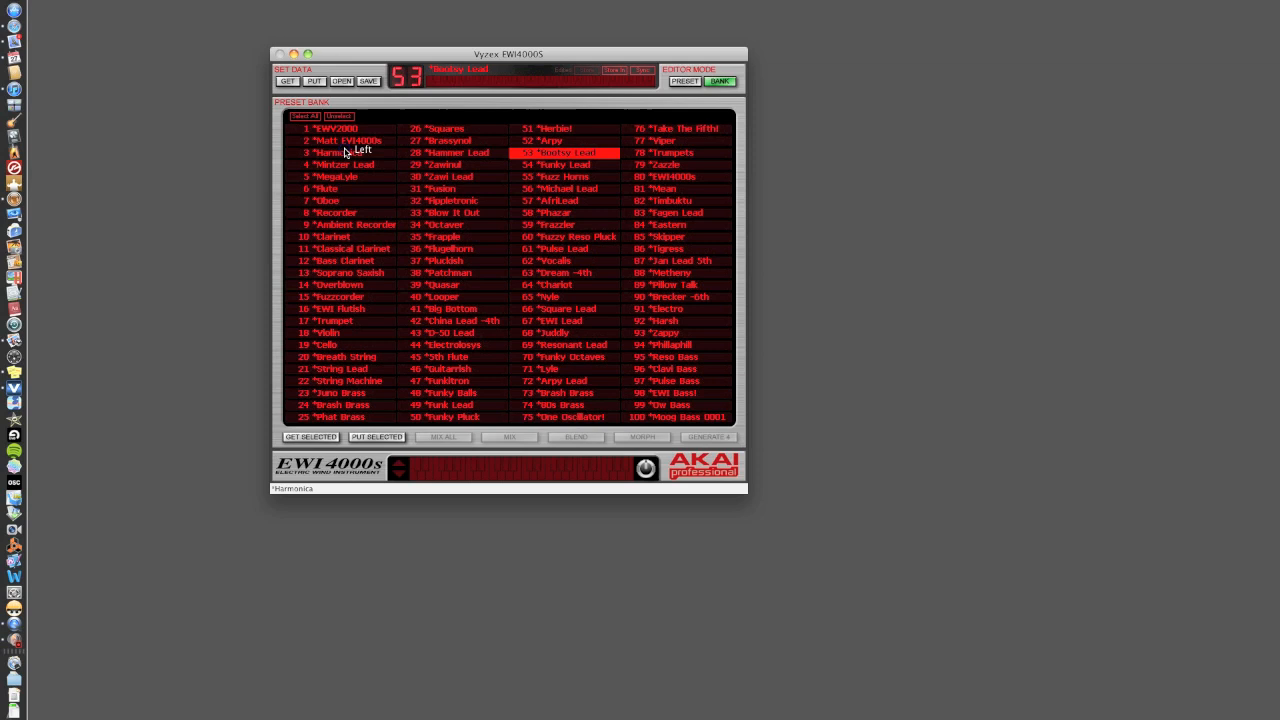
Step: Load patch 3 *Harmonica, then load patch 1 *EWI2000 from the preset bank
{"action": "left_click", "coordinate": [340, 152]}
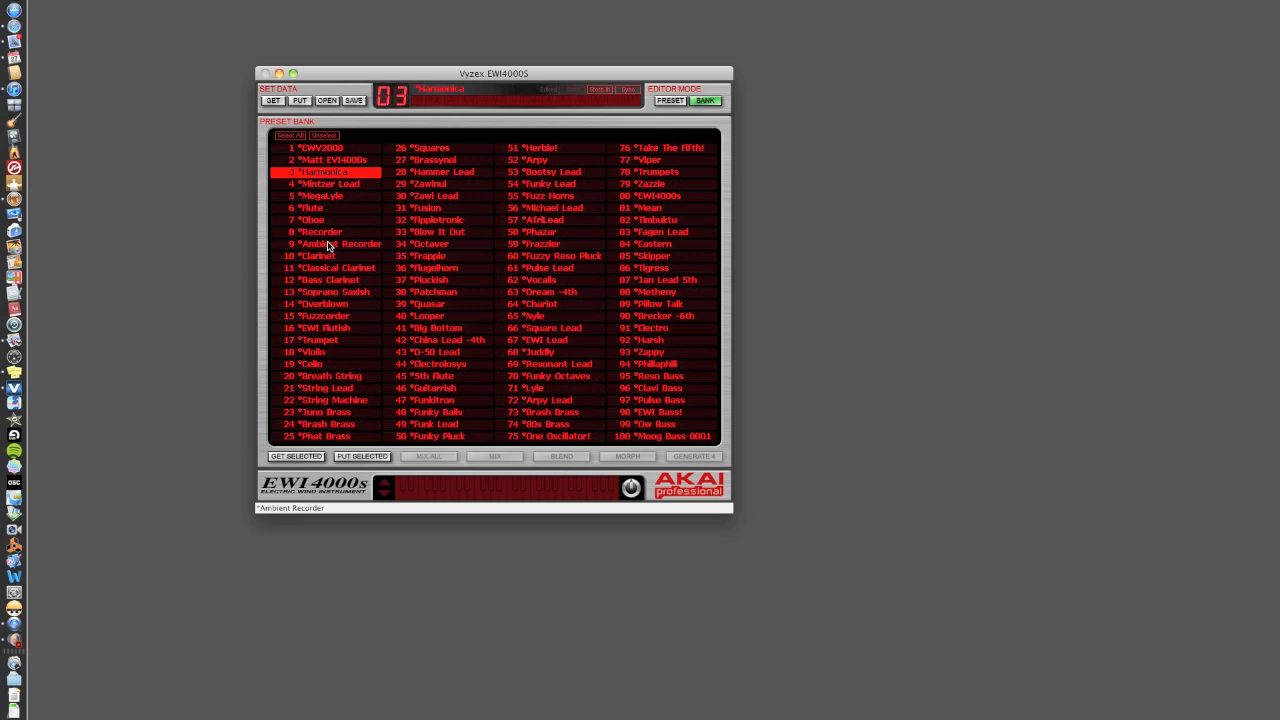
{"action": "left_click", "coordinate": [324, 148]}
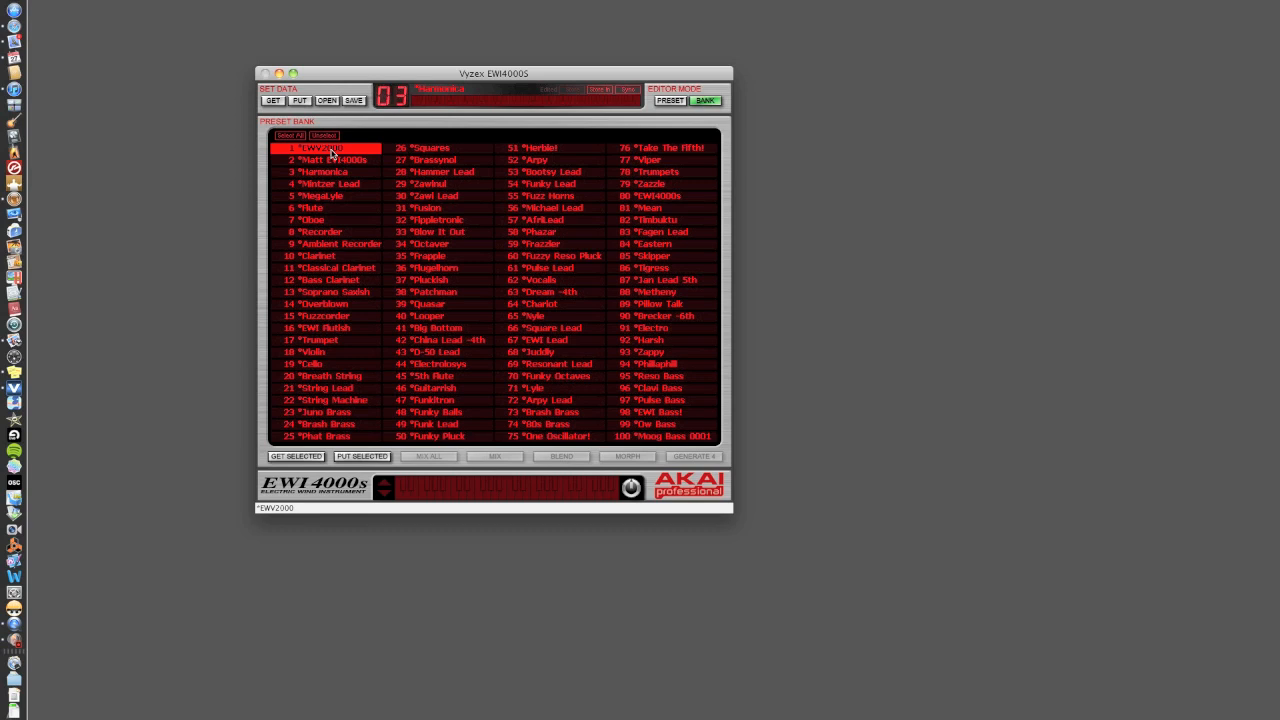
Step: Answer No in the 'Patch has been changed!' dialog to discard the edits
{"action": "left_click", "coordinate": [326, 100]}
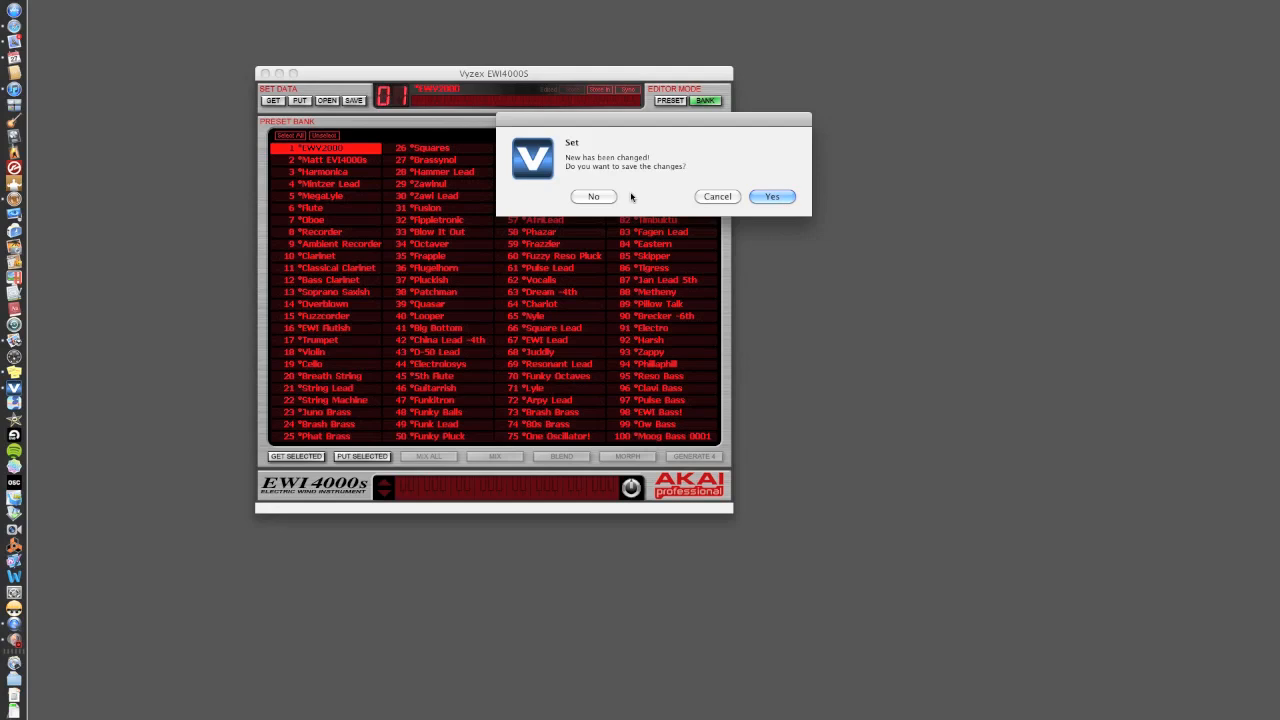
{"action": "left_click", "coordinate": [592, 196]}
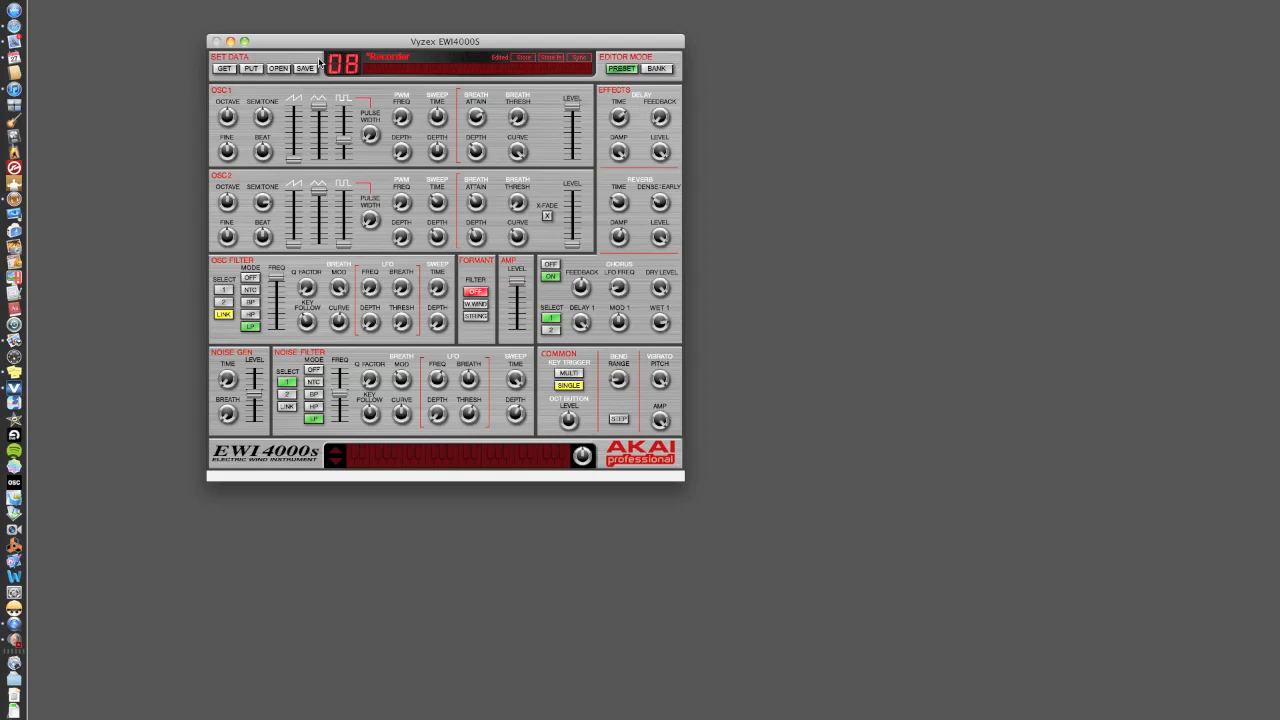
Step: Move the Vyzex editor window slightly up and left with the Recorder patch open
{"action": "left_click_drag", "start_coordinate": [448, 42], "coordinate": [410, 40]}
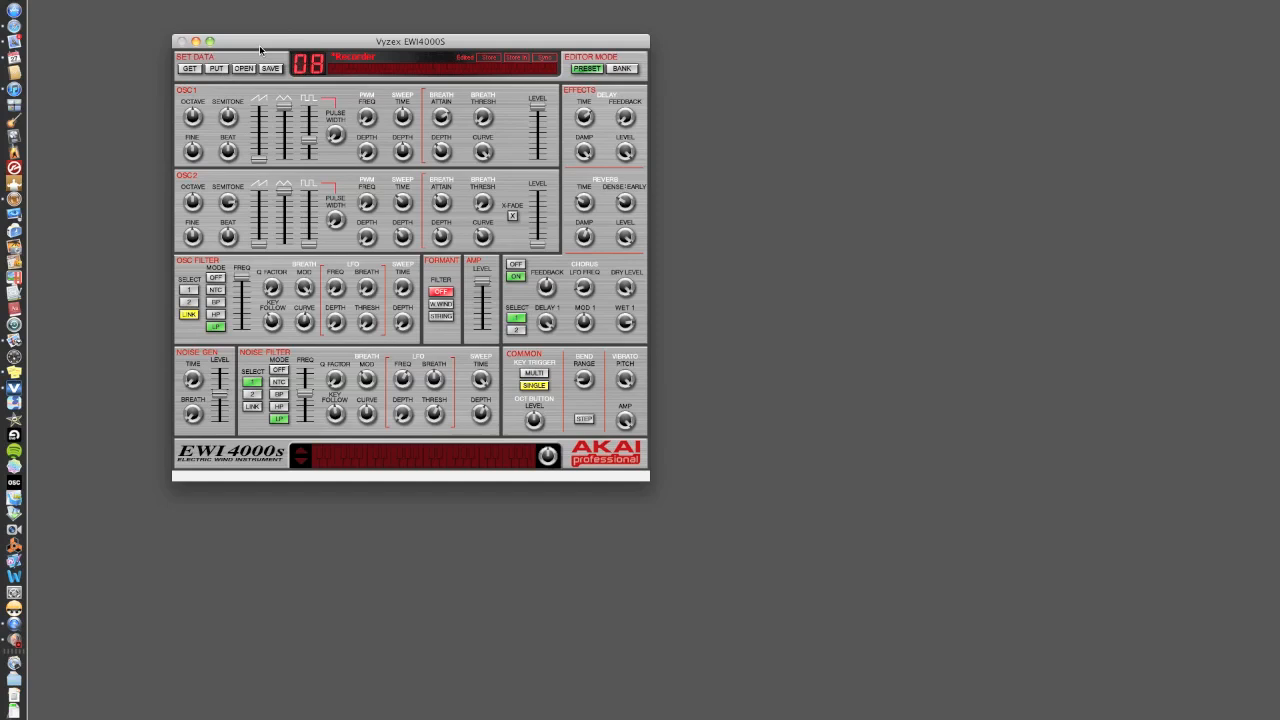